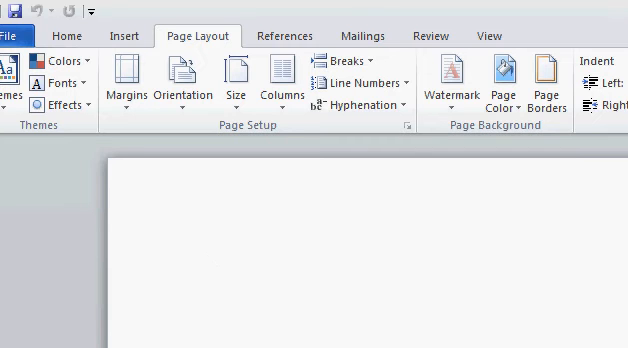
- Bring up the Page Setup settings showing 1-inch margins and portrait orientation
{"action": "left_click", "coordinate": [230, 262]}
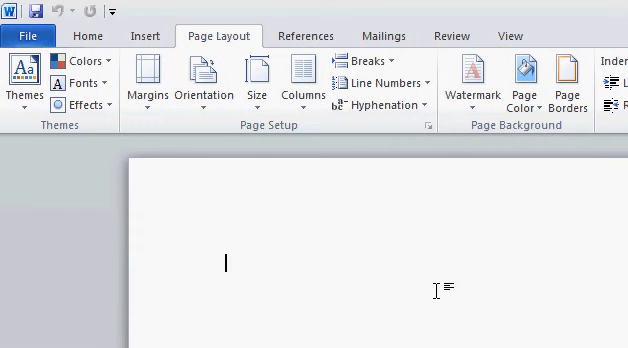
{"action": "mouse_move", "coordinate": [246, 152]}
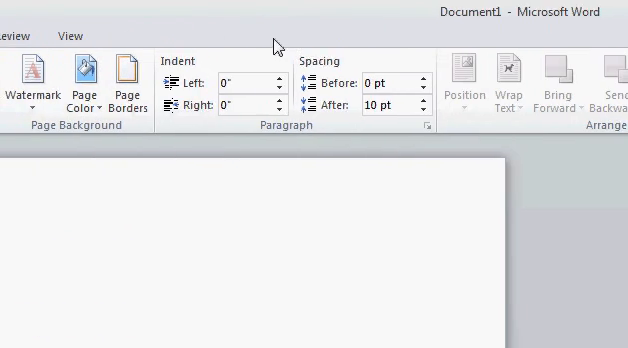
{"action": "left_click", "coordinate": [18, 64]}
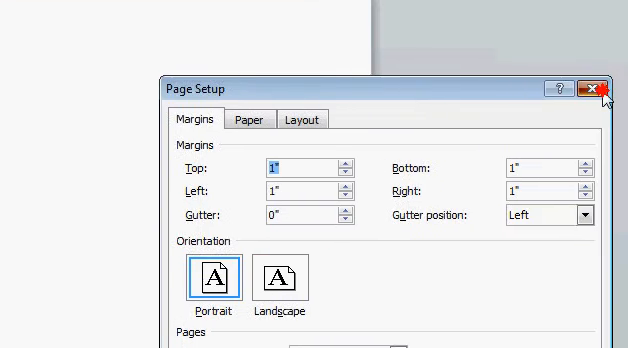
- Enter a custom paper size with a 7-inch width in More Paper Sizes
{"action": "left_click", "coordinate": [596, 88]}
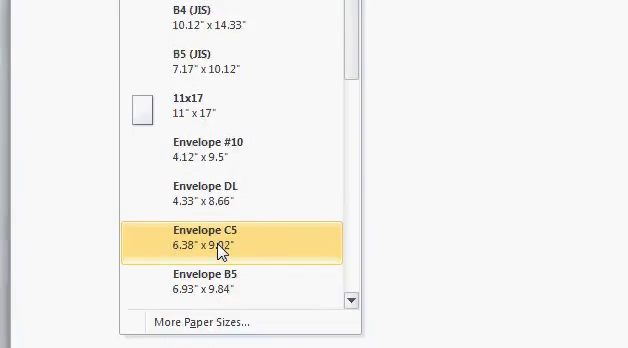
{"action": "left_click", "coordinate": [220, 236]}
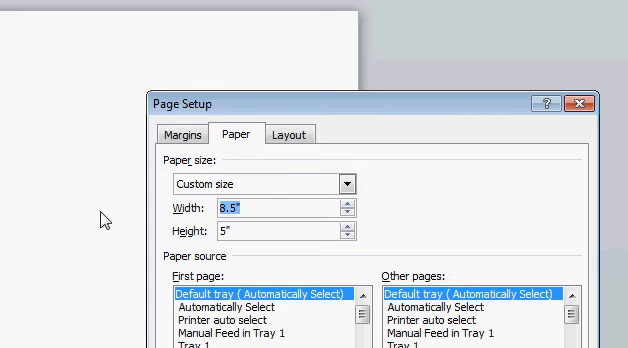
{"action": "type", "text": "7"}
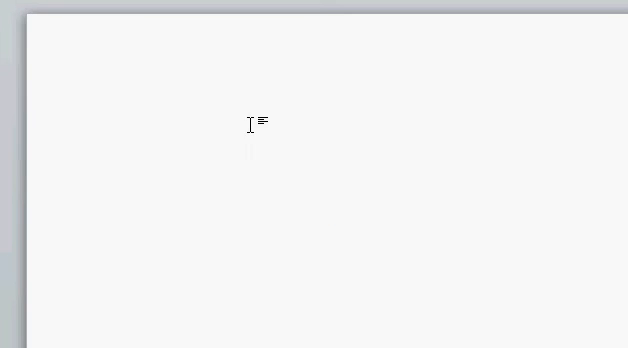
{"action": "mouse_move", "coordinate": [132, 120]}
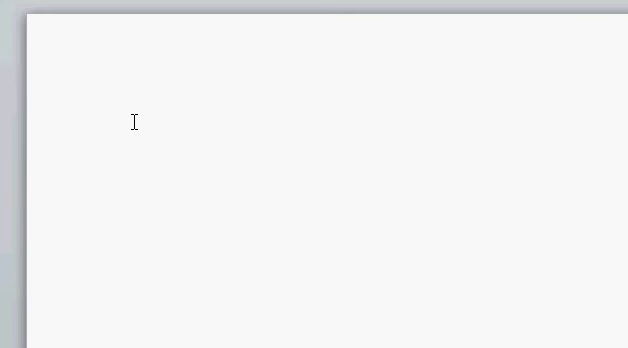
{"action": "mouse_move", "coordinate": [104, 76]}
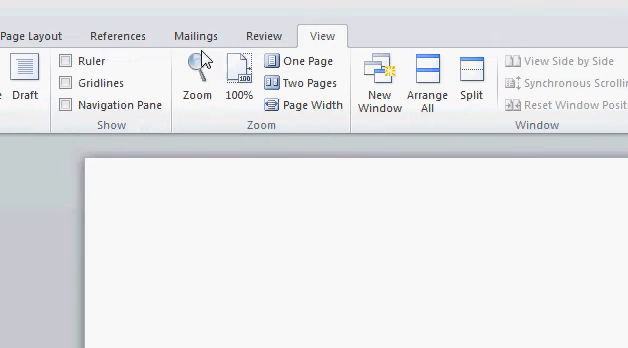
- Show the ruler along the page before choosing margins
{"action": "left_click", "coordinate": [70, 60]}
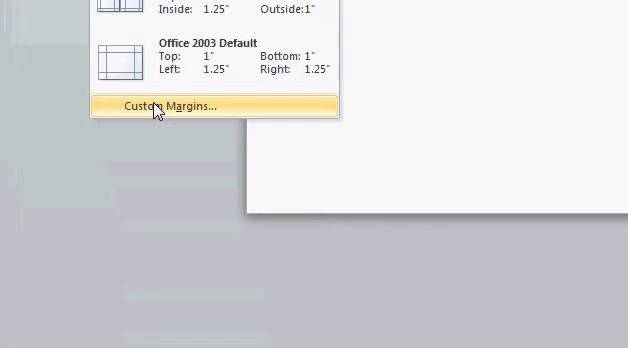
- Turn the page to landscape and reduce the margins to 0.3 inch
{"action": "left_click", "coordinate": [170, 104]}
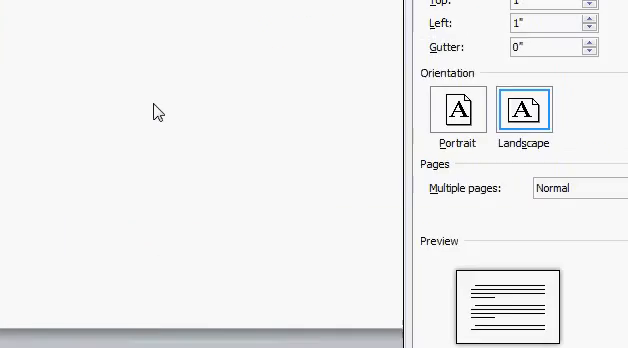
{"action": "left_click", "coordinate": [190, 108]}
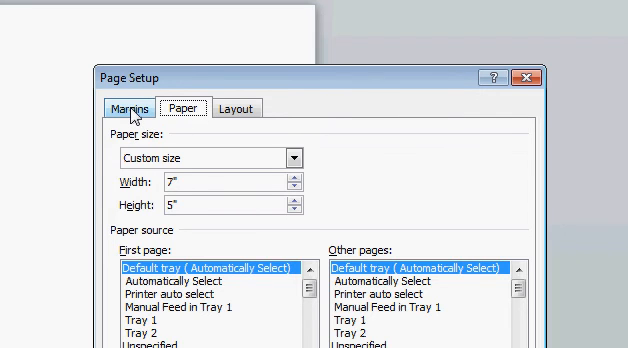
{"action": "left_click", "coordinate": [120, 106]}
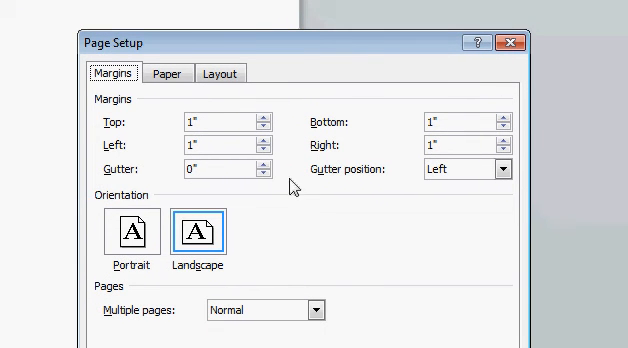
{"action": "mouse_move", "coordinate": [444, 92]}
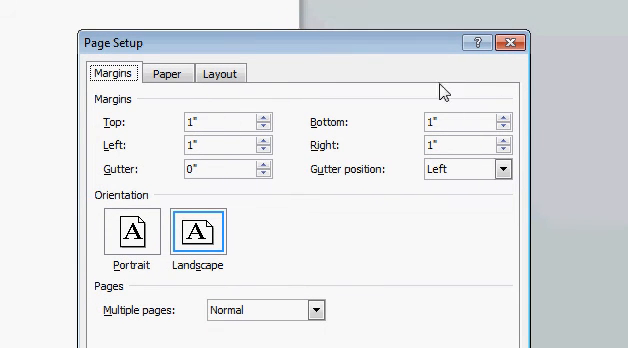
{"action": "mouse_move", "coordinate": [280, 120]}
{"action": "type", "text": "0.4"}
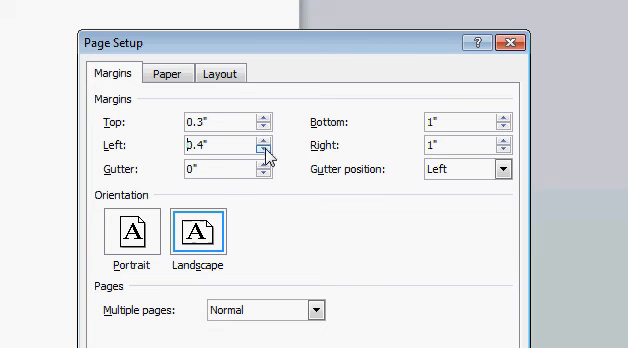
{"action": "left_click", "coordinate": [500, 148]}
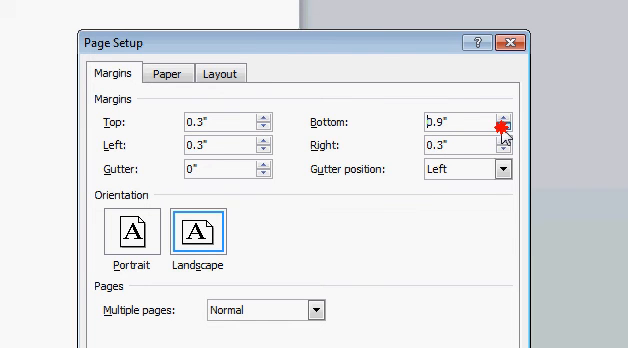
{"action": "left_click", "coordinate": [496, 122]}
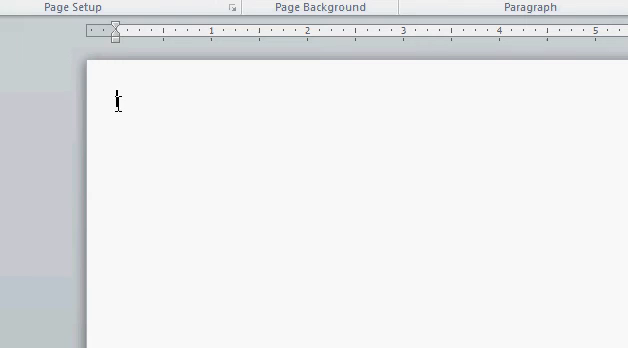
- Type the web address Akaban.webs.com on the first line of the page
{"action": "type", "text": "T"}
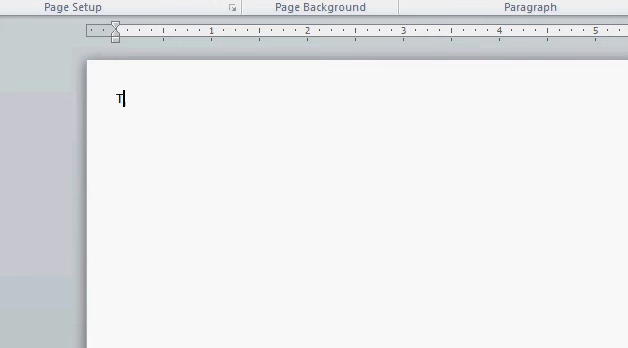
{"action": "key", "text": "Backspace"}
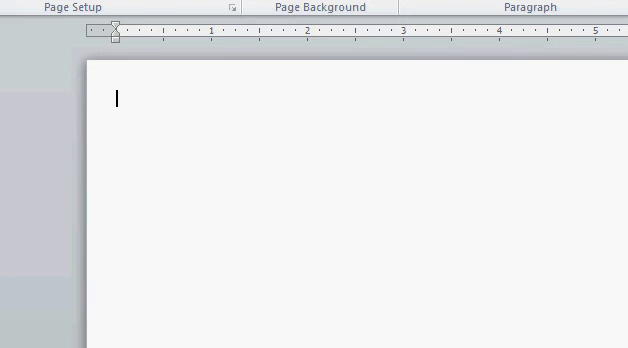
{"action": "type", "text": "a"}
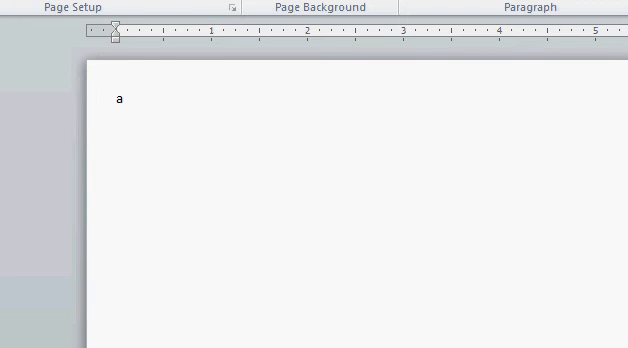
{"action": "type", "text": "Akaban.webs"}
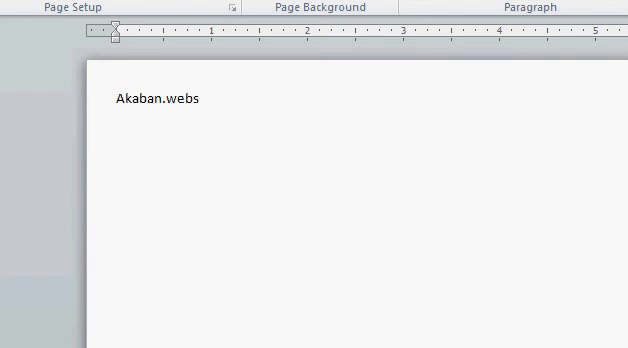
{"action": "type", "text": "."}
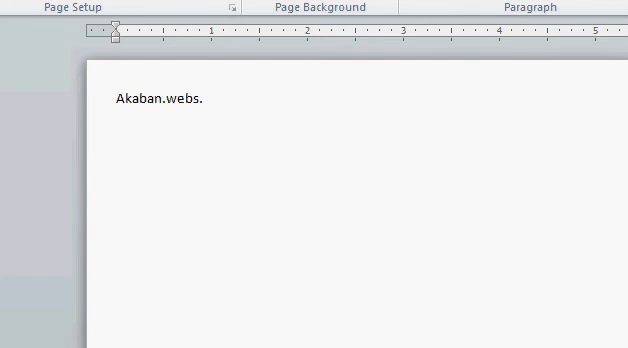
{"action": "type", "text": "com"}
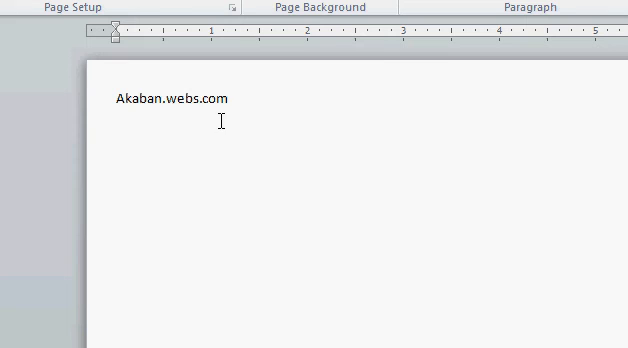
- Select the typed address and start setting up the page background
{"action": "double_click", "coordinate": [158, 100]}
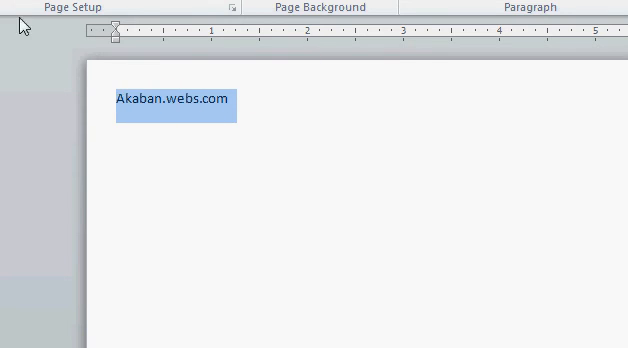
{"action": "left_click", "coordinate": [320, 160]}
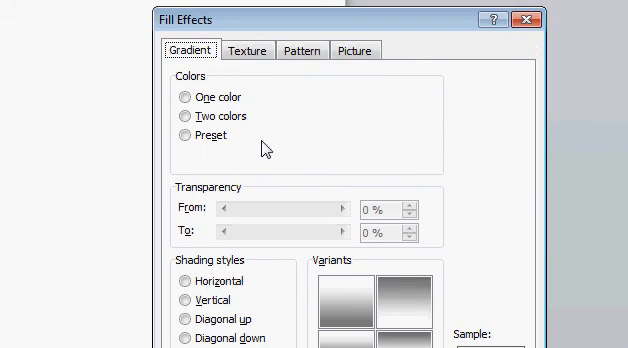
- Preview gradient fills, then apply the Medium wood texture as the page background
{"action": "left_click", "coordinate": [184, 96]}
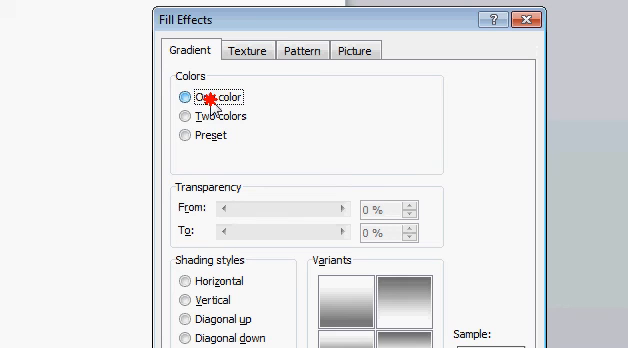
{"action": "left_click", "coordinate": [184, 116]}
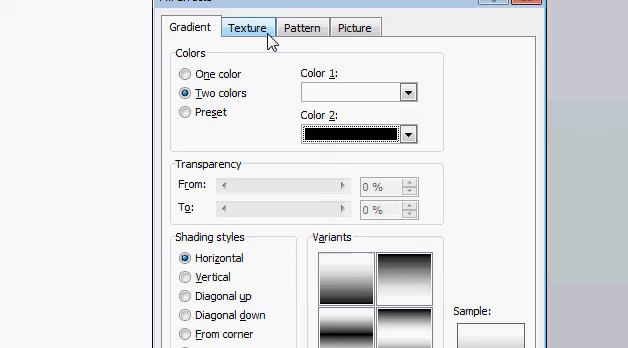
{"action": "left_click", "coordinate": [248, 28]}
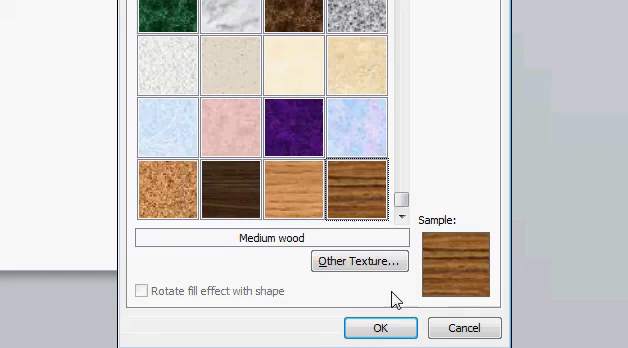
{"action": "left_click", "coordinate": [380, 328]}
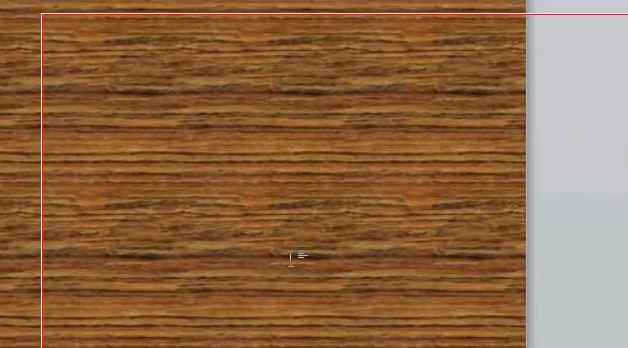
- Reopen Fill Effects and pick the Diagonal brick pattern in brown on black
{"action": "type", "text": "Akaban.webs.com"}
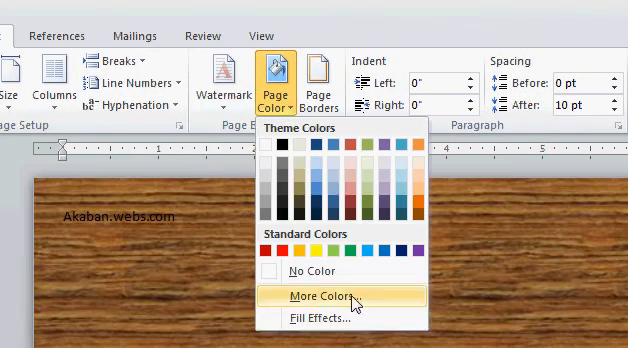
{"action": "left_click", "coordinate": [320, 324]}
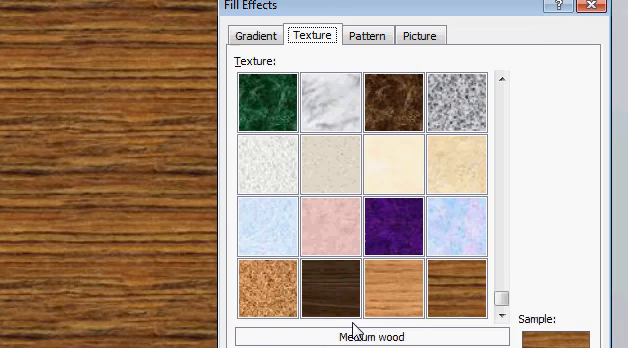
{"action": "left_click", "coordinate": [362, 36]}
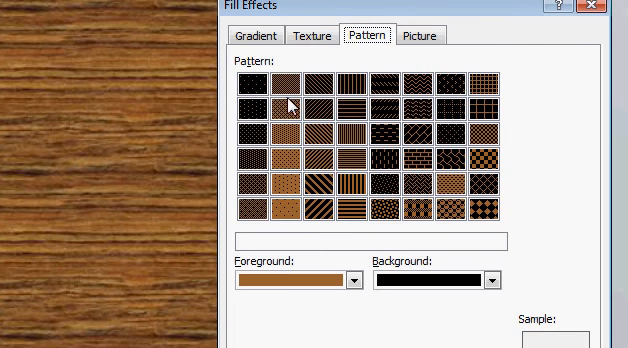
{"action": "left_click", "coordinate": [256, 36]}
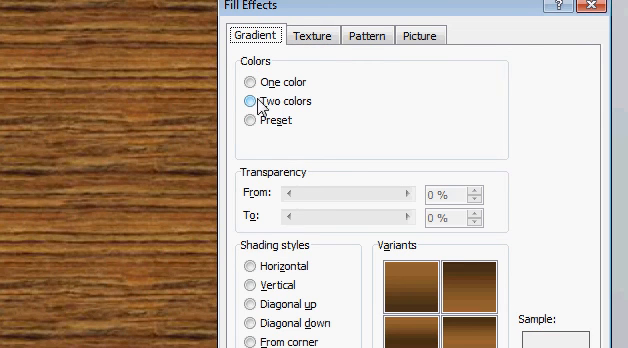
{"action": "left_click", "coordinate": [362, 36]}
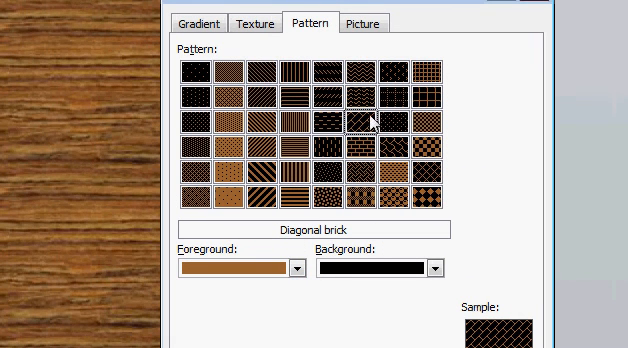
{"action": "left_click", "coordinate": [376, 22]}
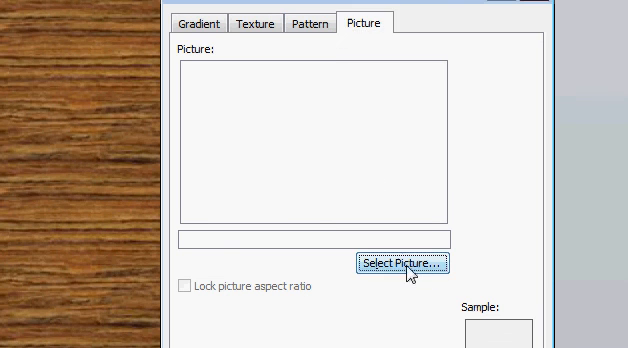
- Browse the picture fill options, then return to the Diagonal brick pattern
{"action": "left_click", "coordinate": [404, 260]}
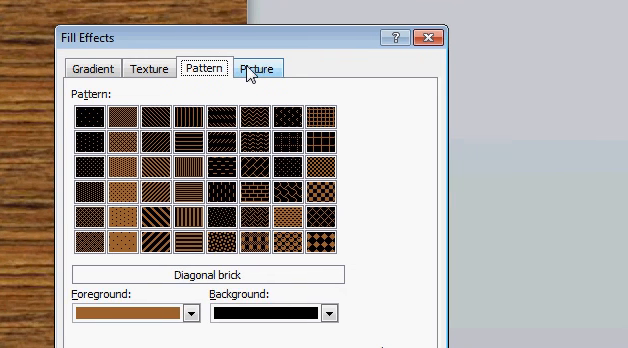
{"action": "left_click", "coordinate": [258, 68]}
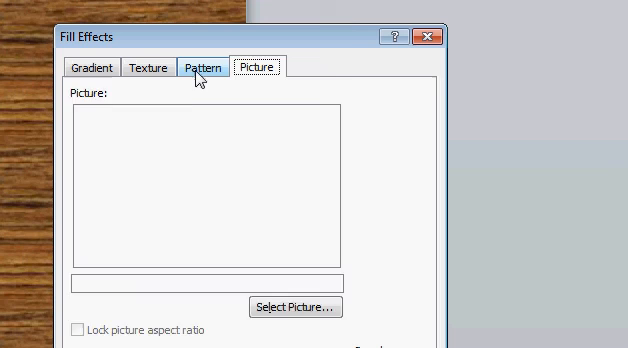
{"action": "left_click", "coordinate": [204, 68]}
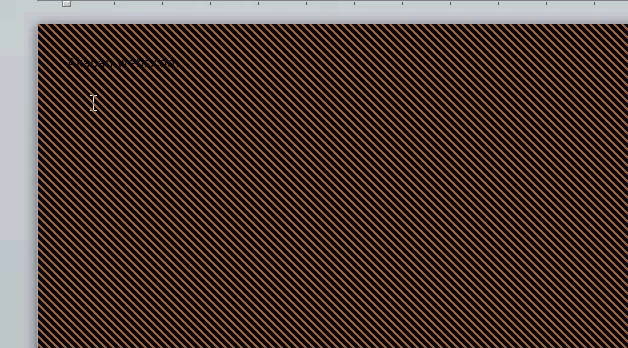
{"action": "left_click", "coordinate": [172, 60]}
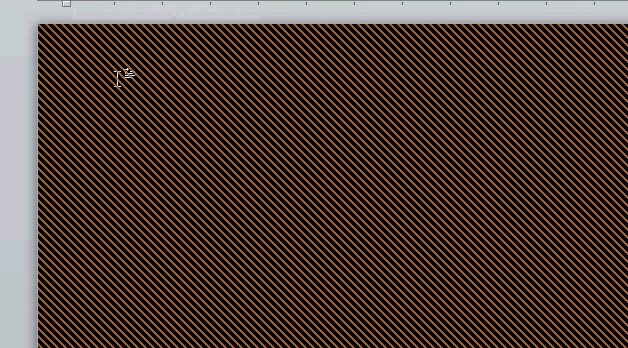
{"action": "left_click", "coordinate": [66, 62]}
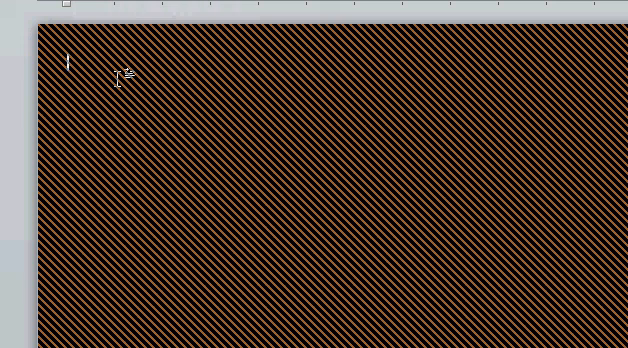